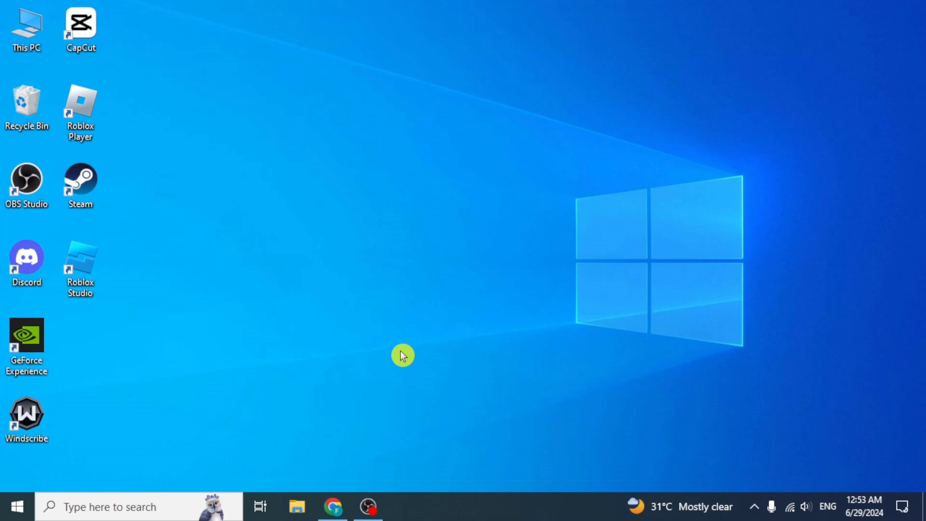
# Open Chrome and search Google for Discord
pyautogui.click(332, 507)
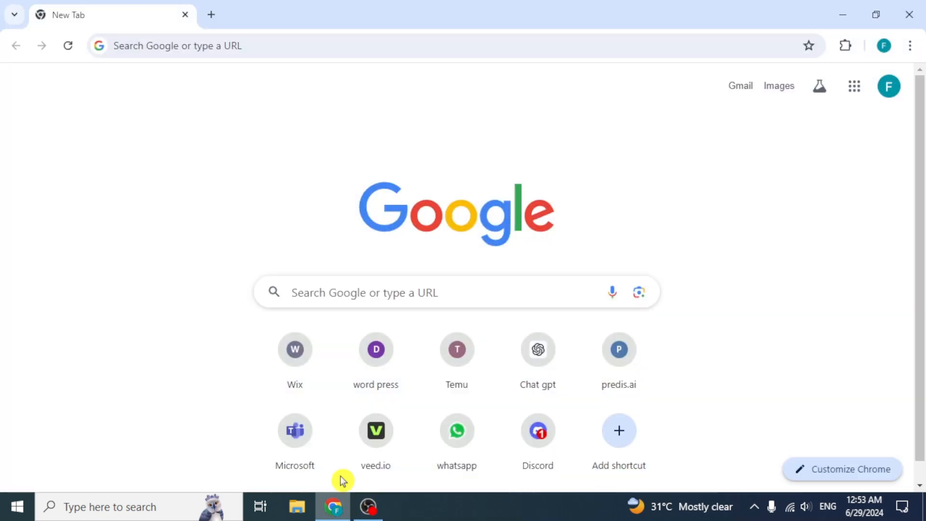
pyautogui.click(538, 430)
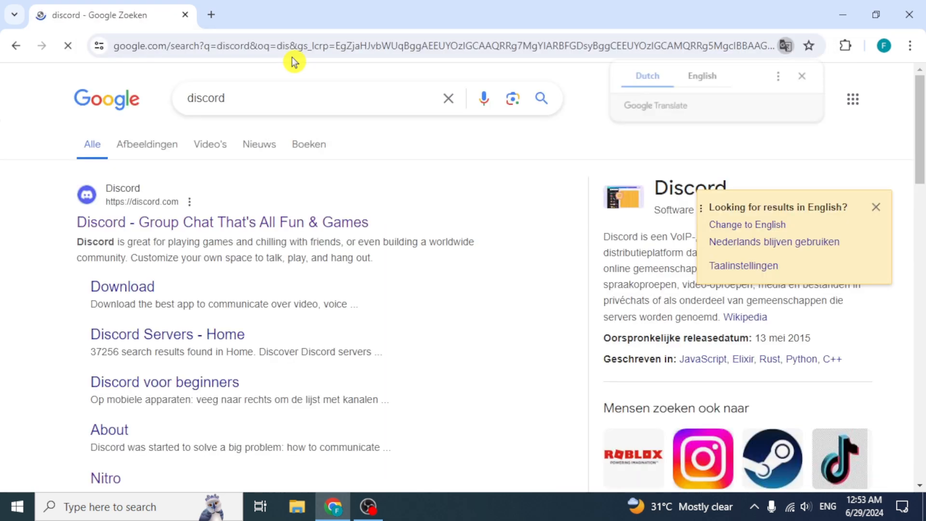
# Go from the Discord site's help center to a direct message with Discord Support on X
pyautogui.click(223, 222)
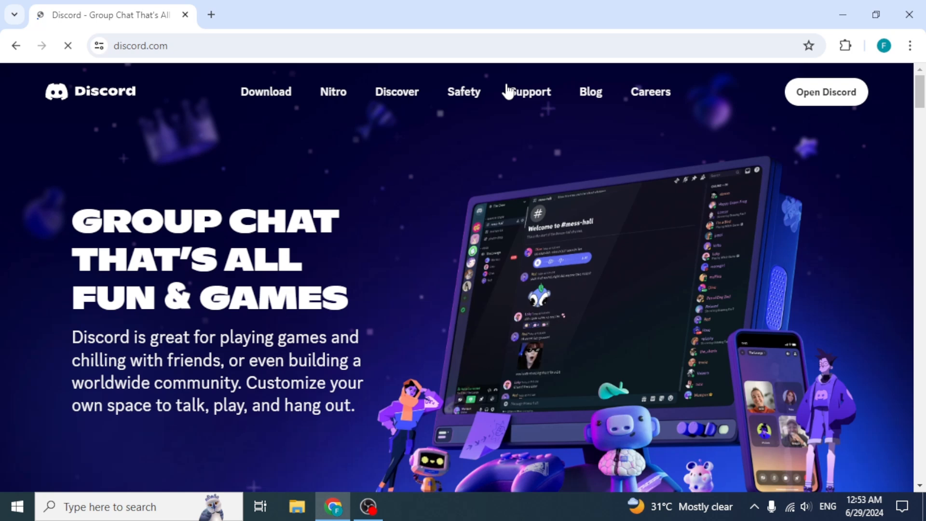
pyautogui.click(529, 92)
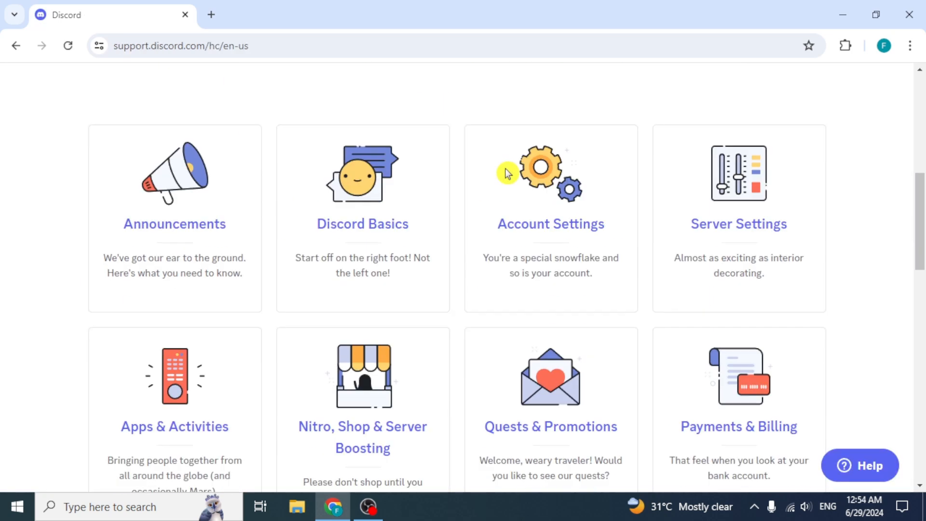
pyautogui.scroll(-3)
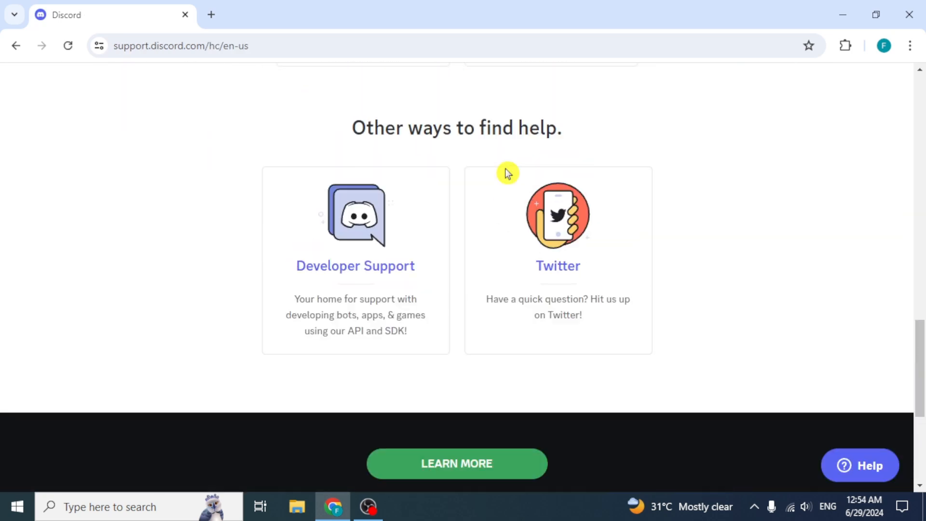
pyautogui.moveTo(352, 295)
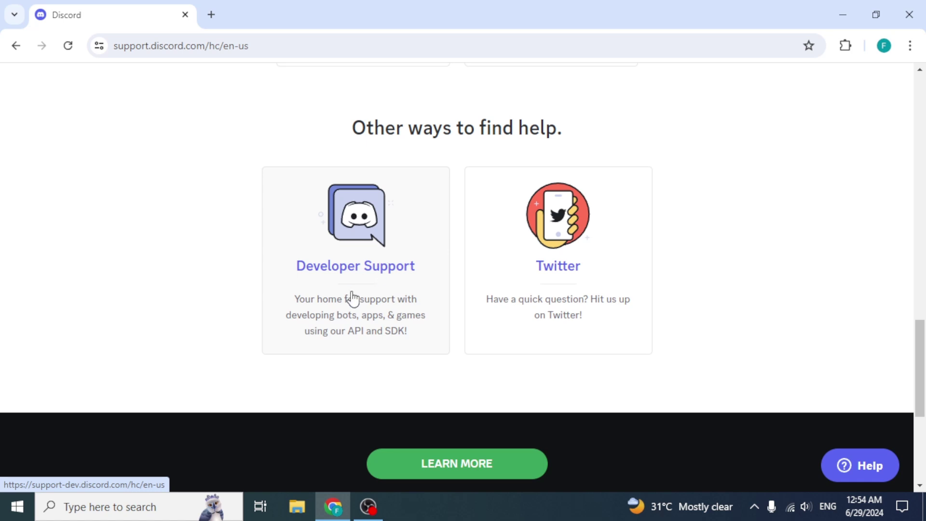
pyautogui.moveTo(356, 344)
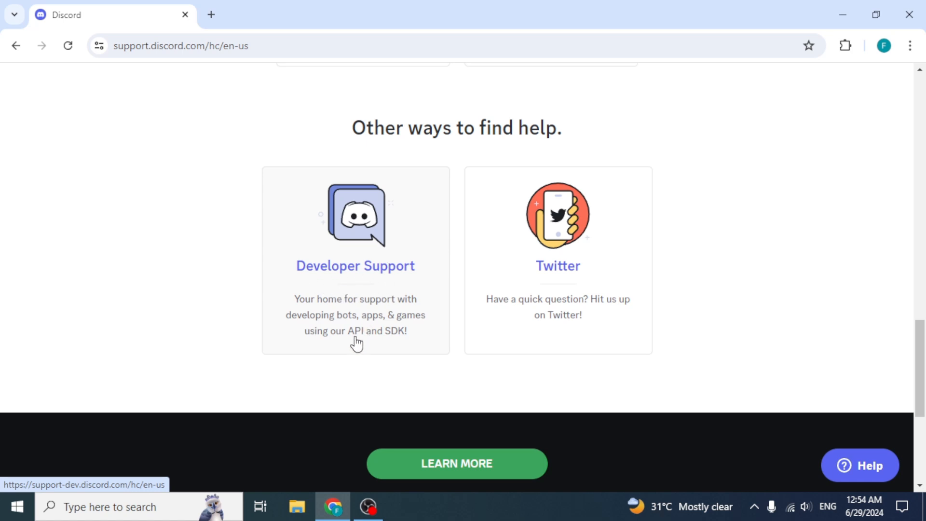
pyautogui.moveTo(366, 347)
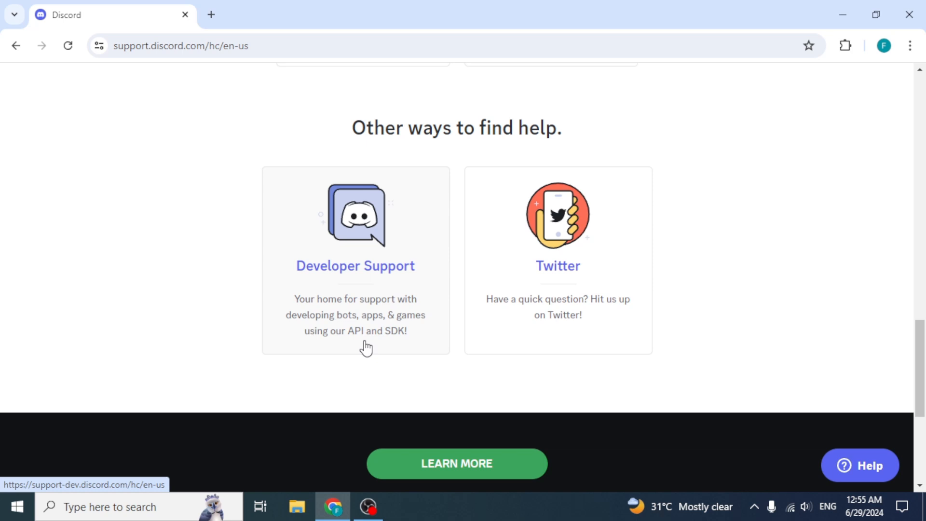
pyautogui.moveTo(555, 283)
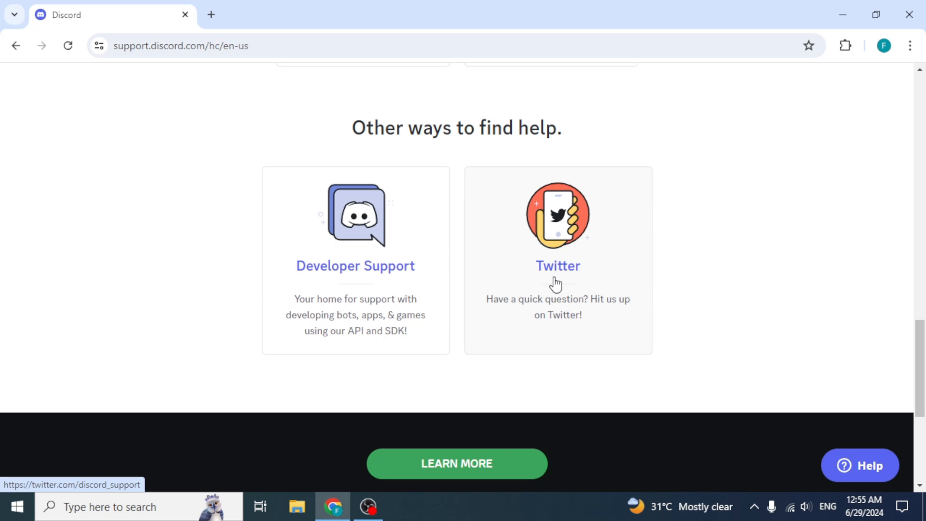
pyautogui.click(557, 266)
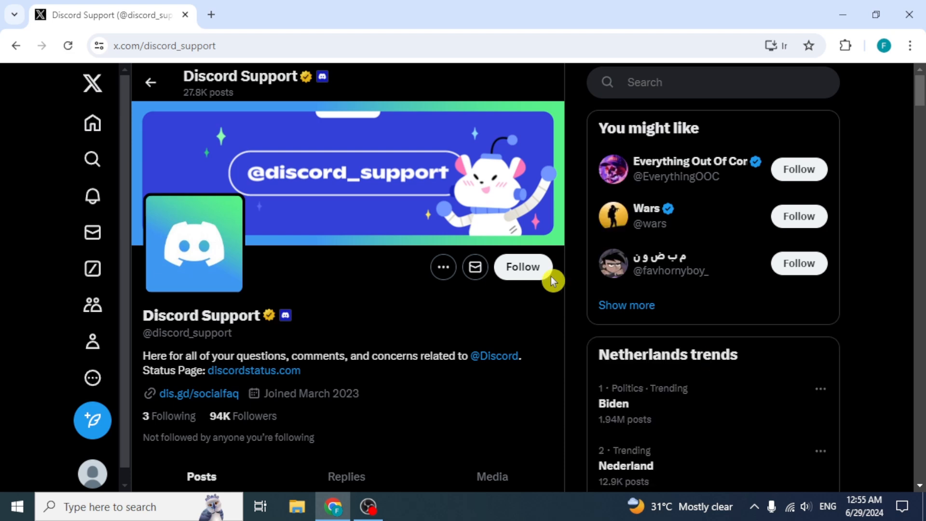
pyautogui.click(475, 267)
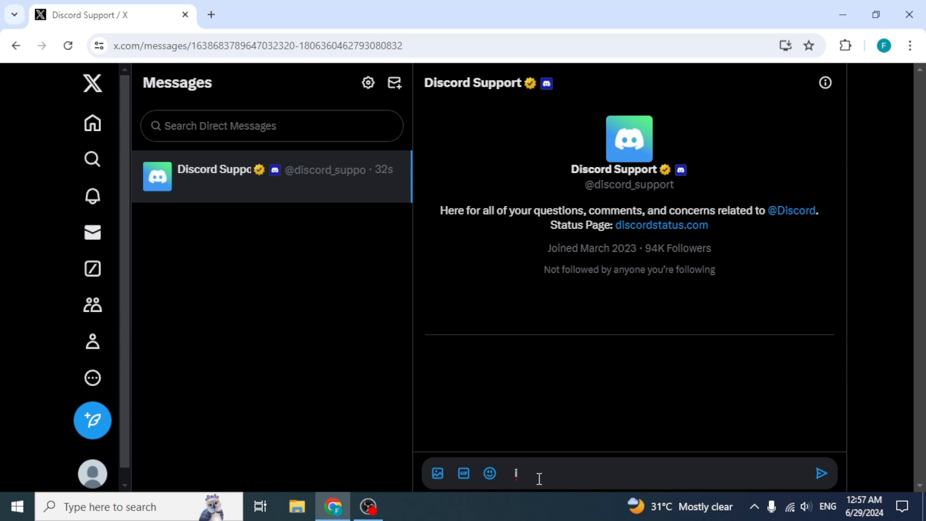
# Send 'i can't find the option for deleting my discord account. username' to Discord Support
pyautogui.write("i can't find the option for deleting my di")
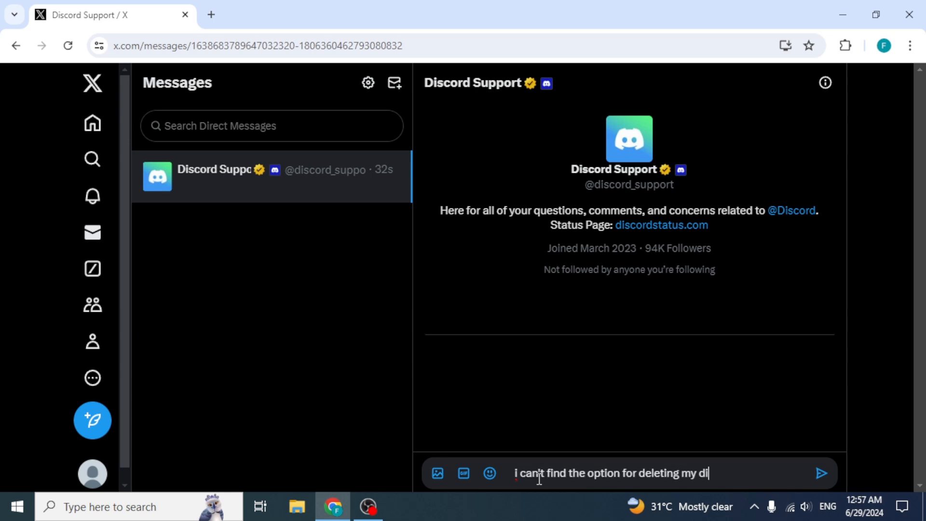
pyautogui.write('scord account. username')
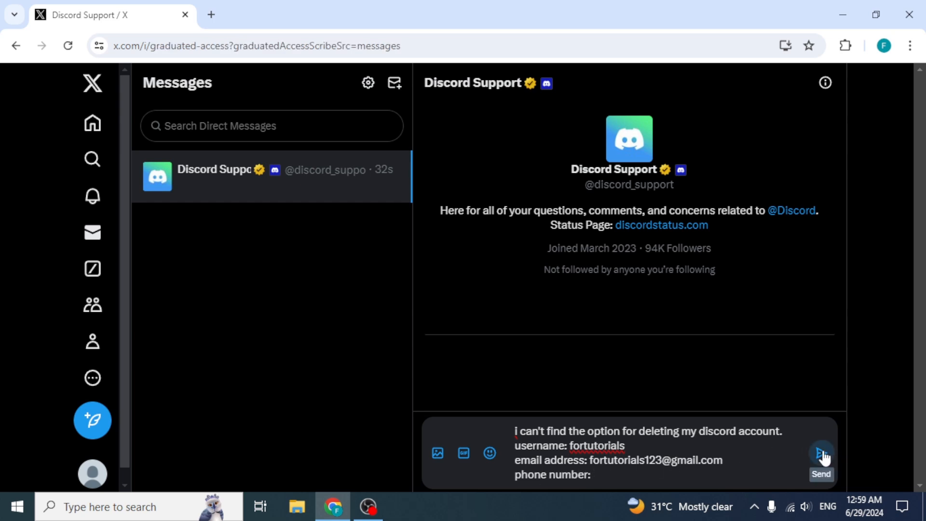
pyautogui.click(822, 454)
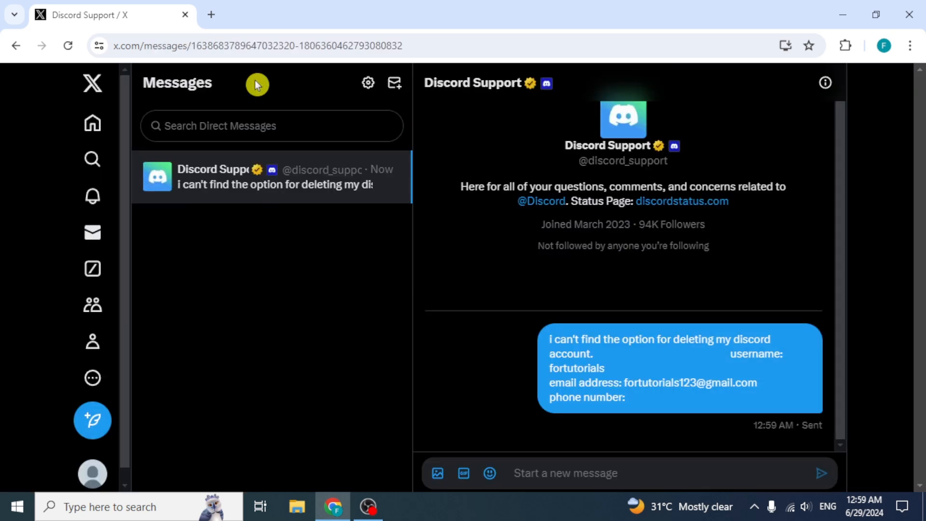